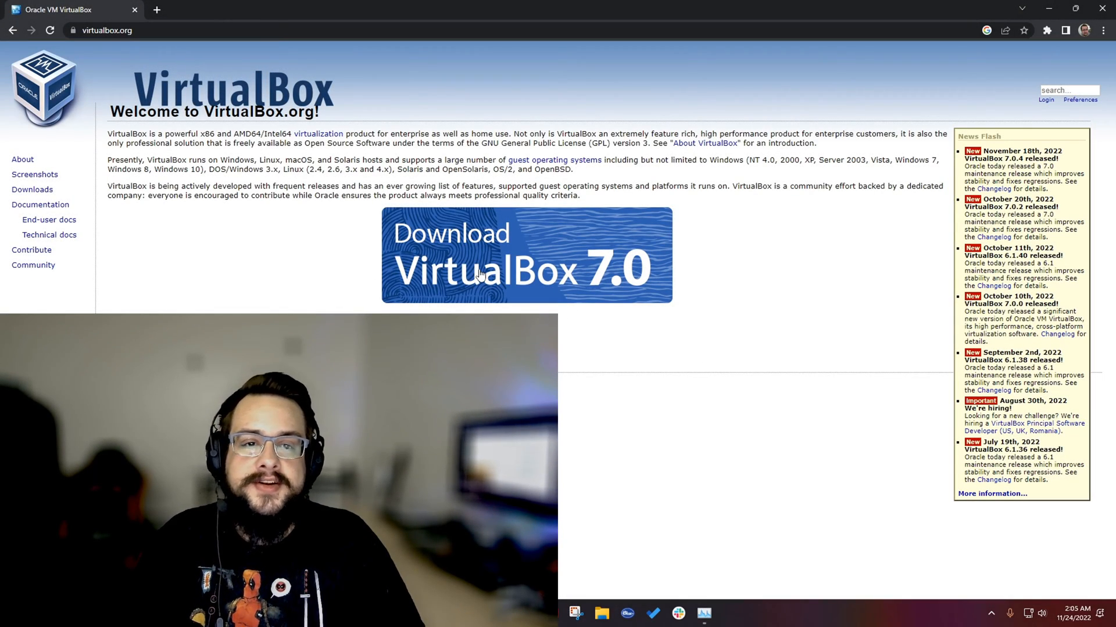
mouse_move(552, 270)
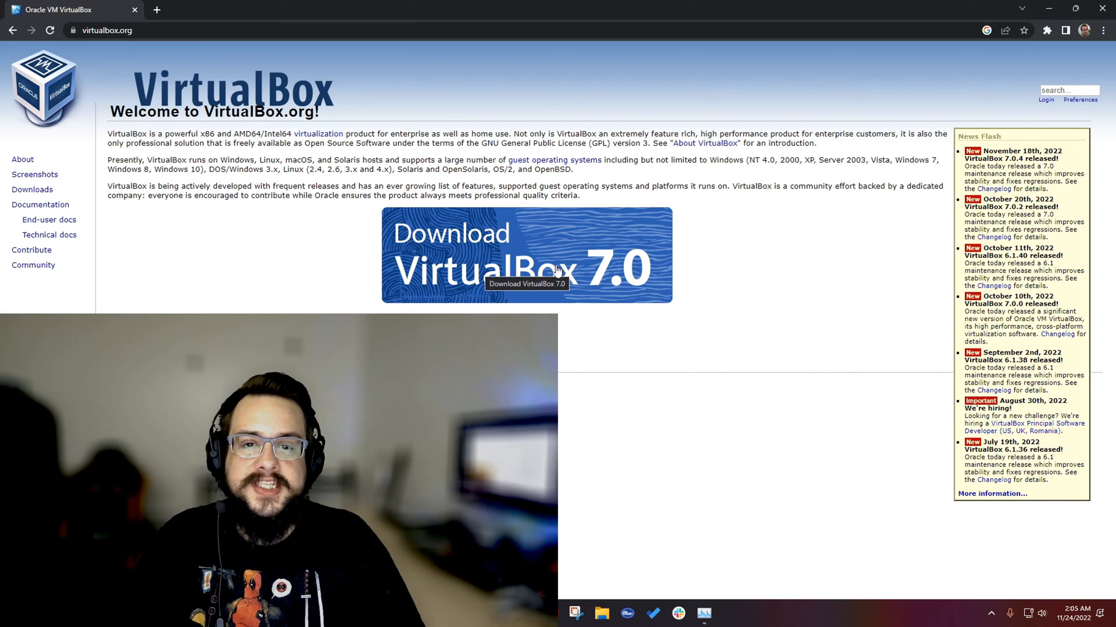
mouse_move(782, 213)
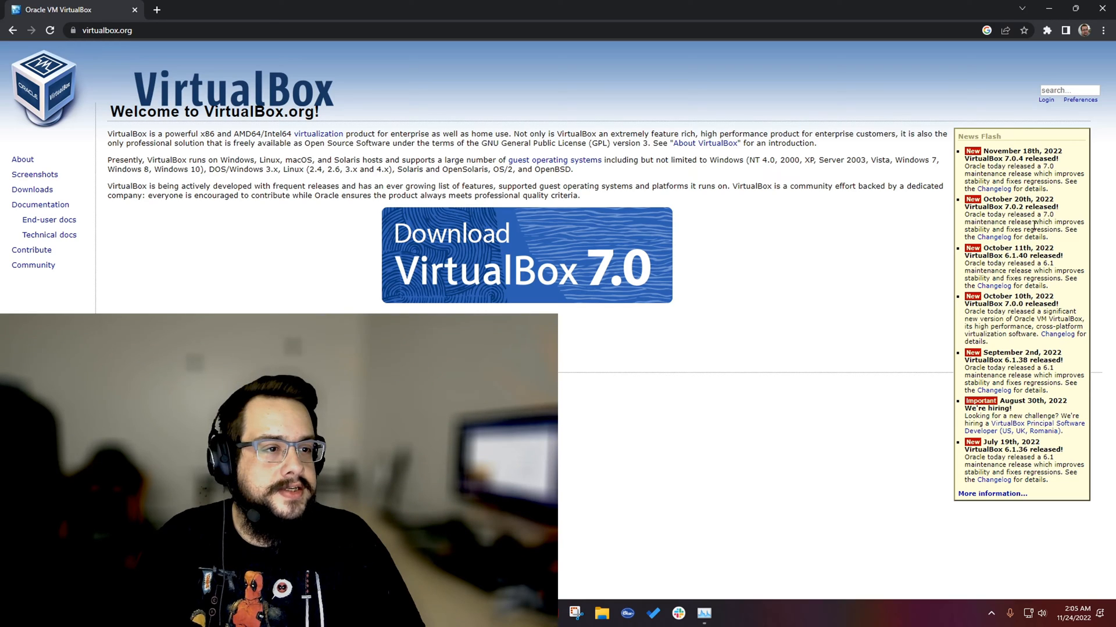
mouse_move(959, 227)
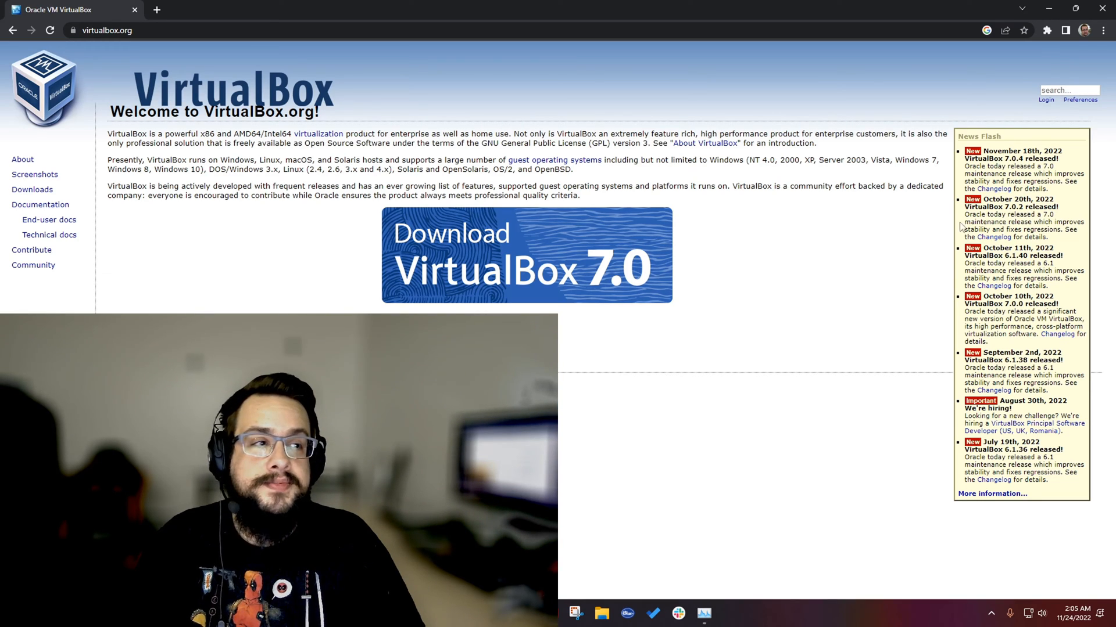
mouse_move(767, 249)
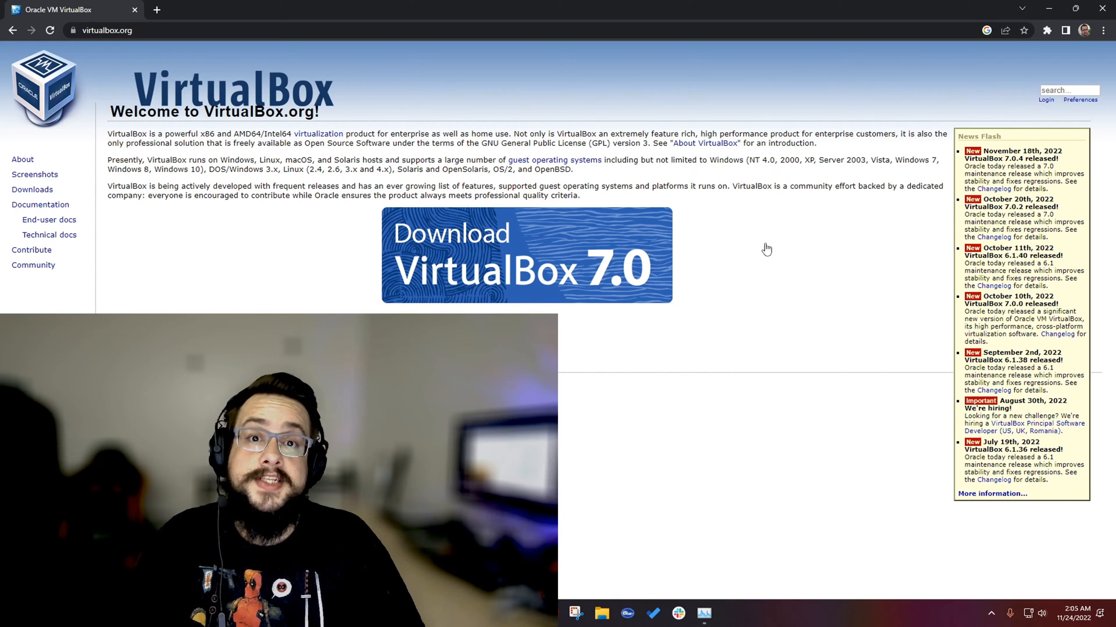
mouse_move(791, 247)
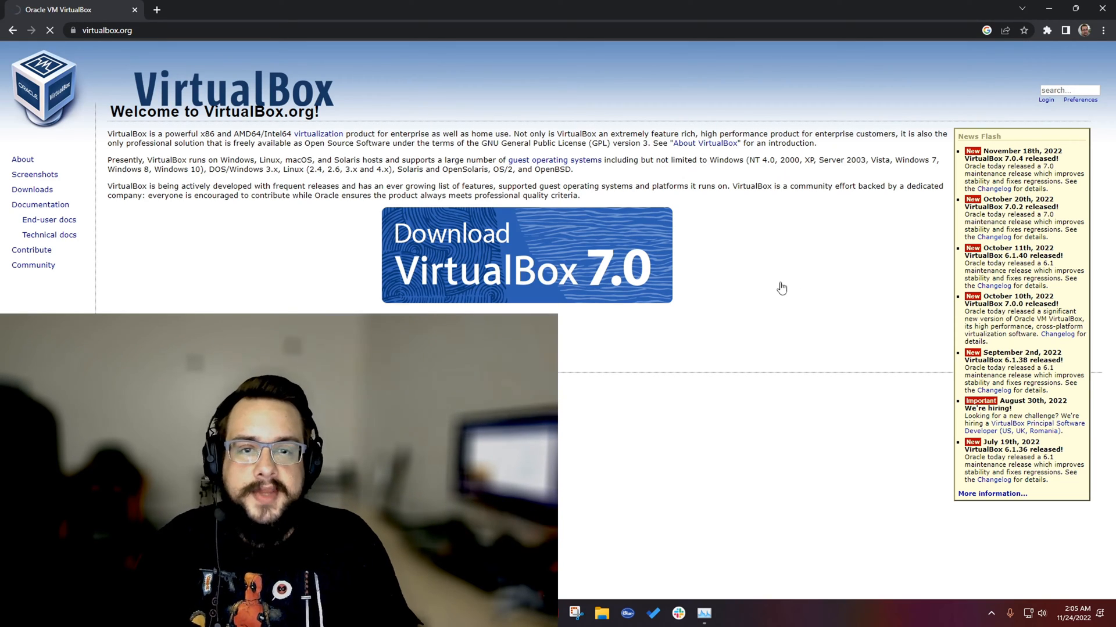
Step: Download the VirtualBox 7.0.4 'Windows hosts' installer from the virtualbox.org Downloads page
click(526, 256)
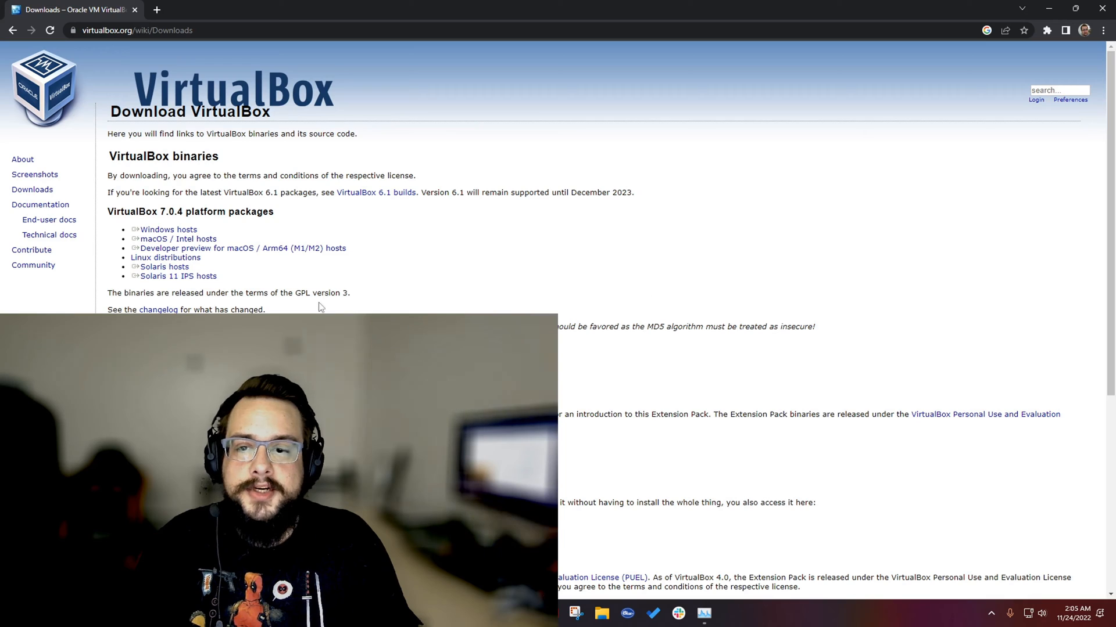
mouse_move(334, 282)
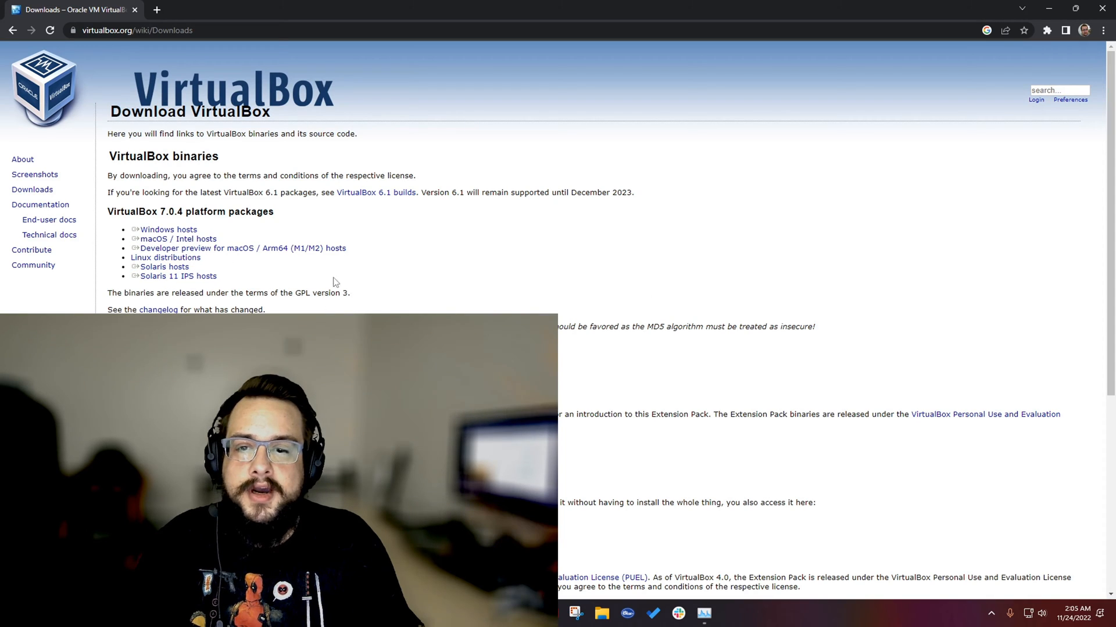
double_click(167, 229)
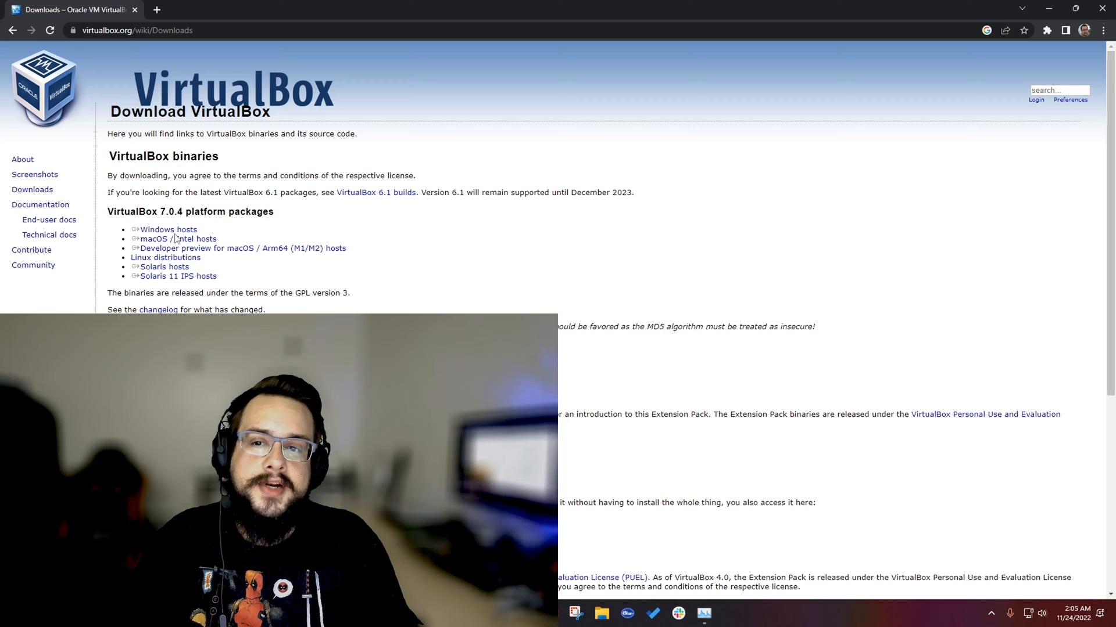
double_click(163, 229)
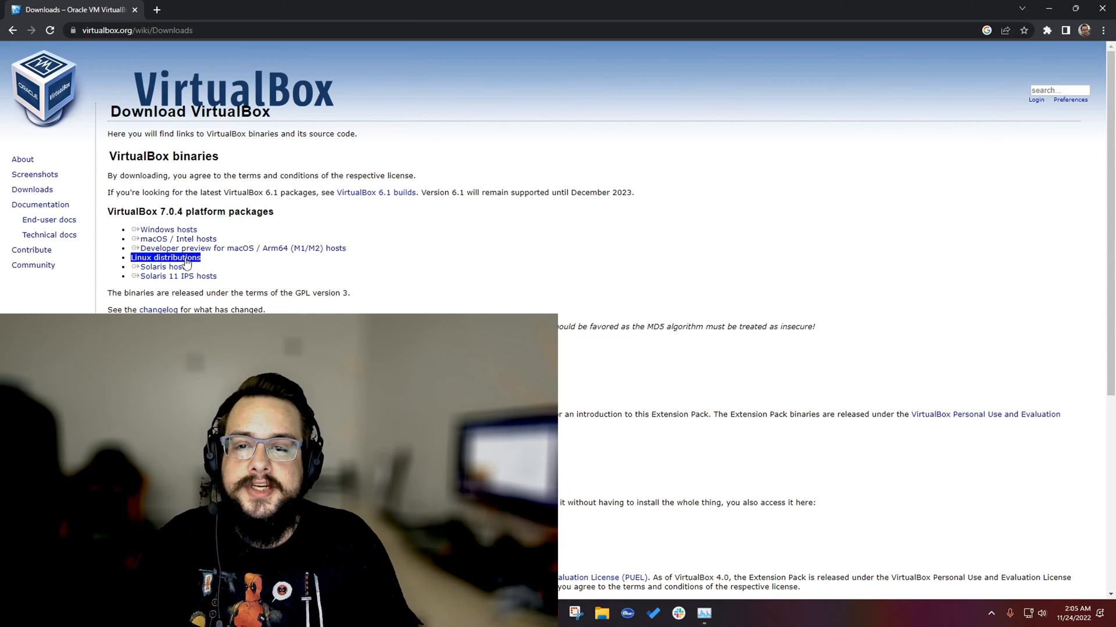
click(167, 229)
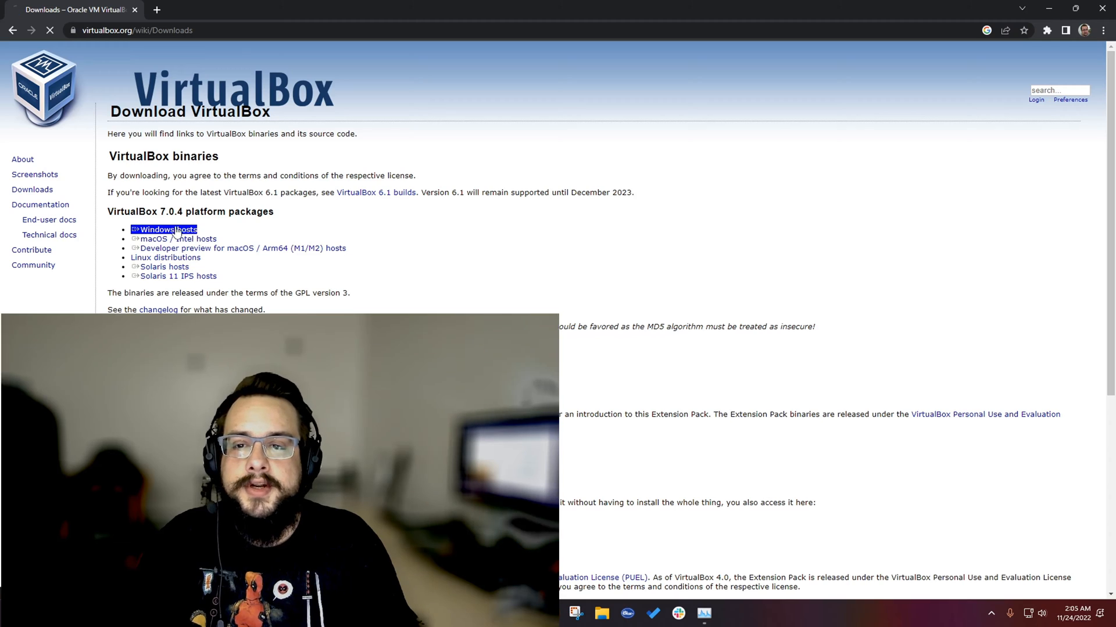
Step: Run the downloaded VirtualBox-7.0.4 .exe from Chrome's download bar
click(167, 229)
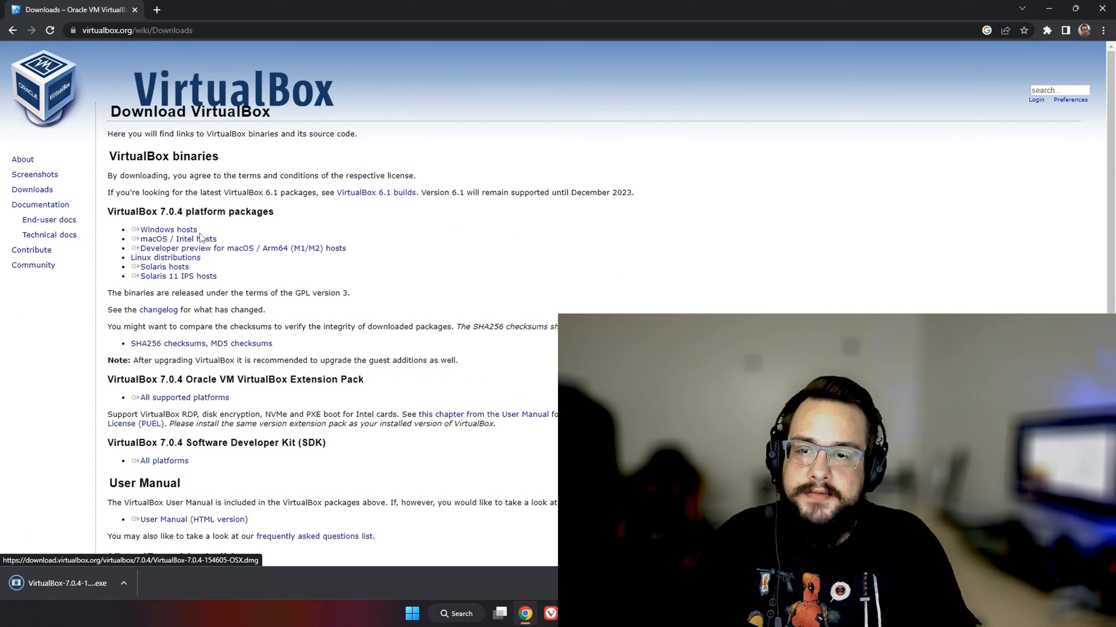
click(64, 582)
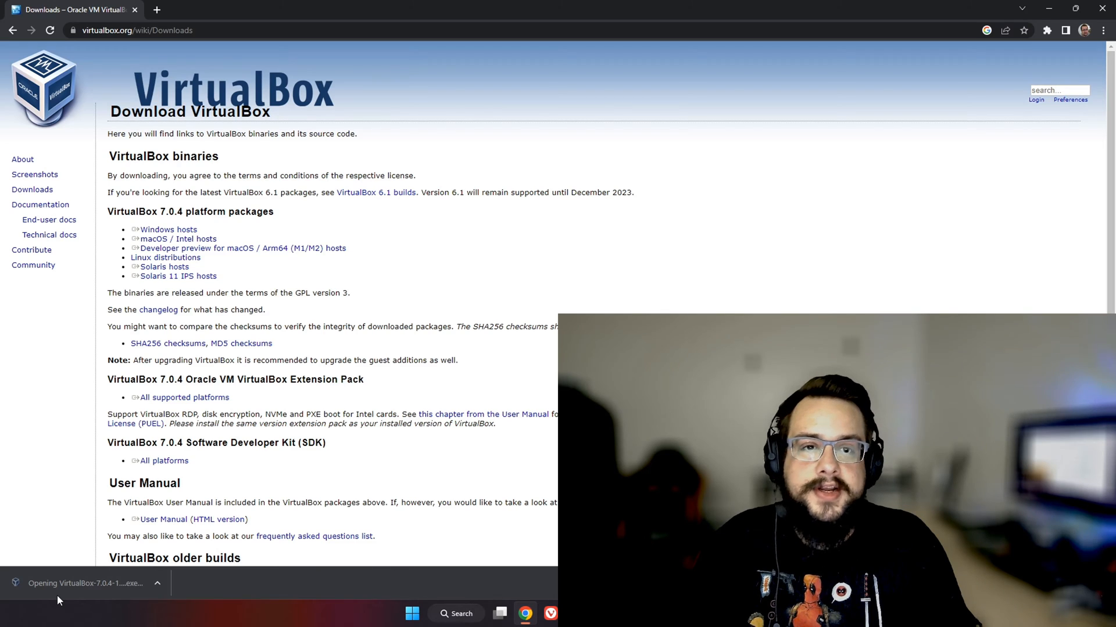
click(86, 583)
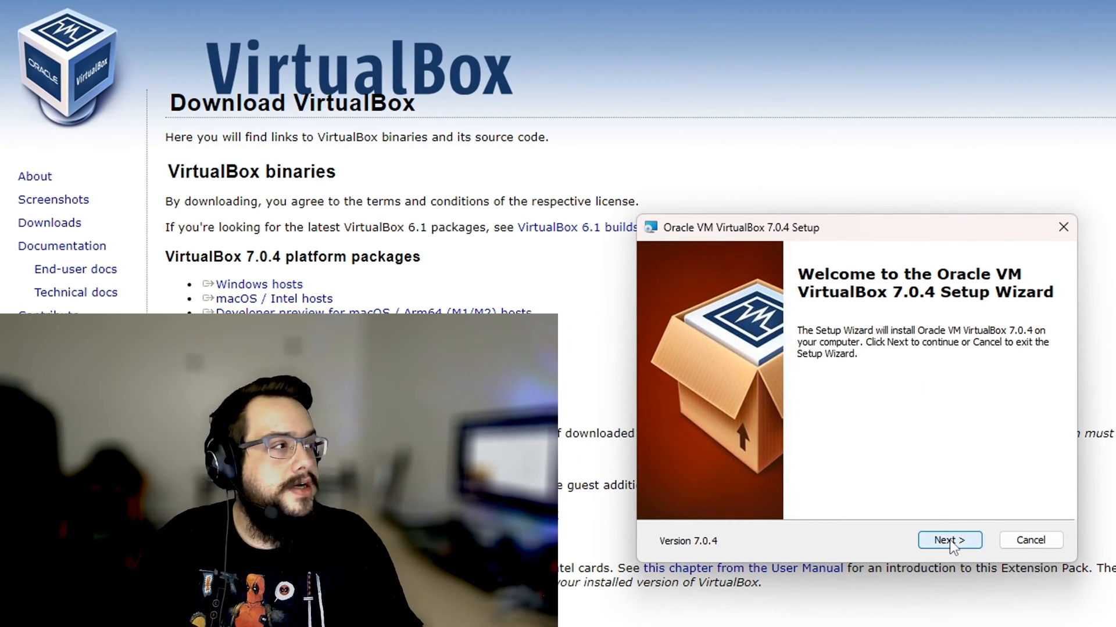
Step: Advance past the welcome page to Custom Setup, keeping default features and C:\Program Files\Oracle\VirtualBox\
click(948, 539)
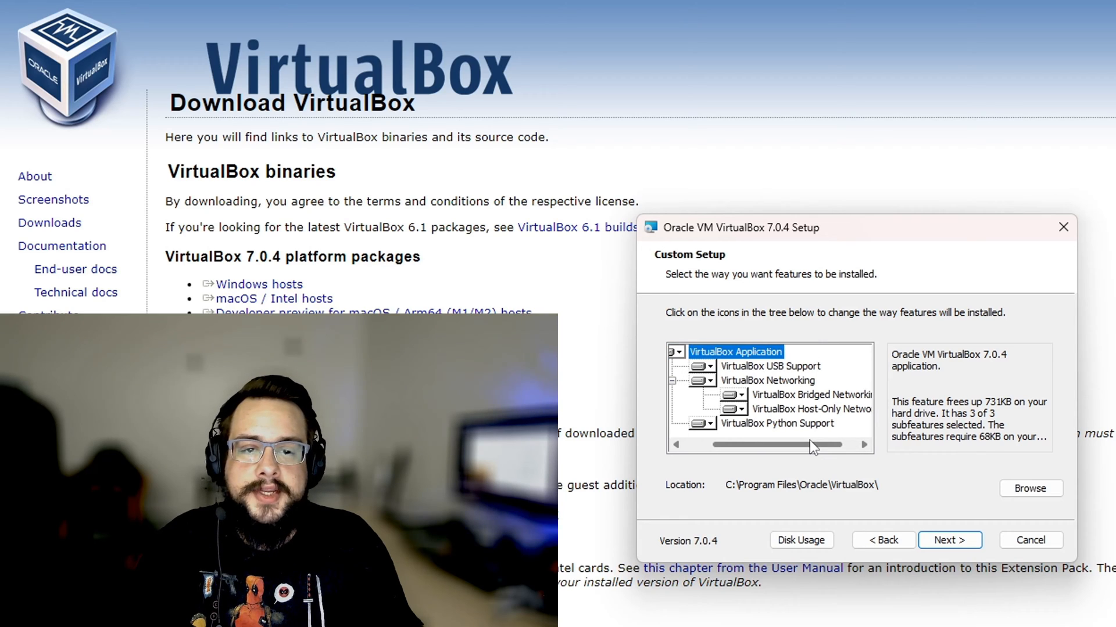
mouse_move(809, 397)
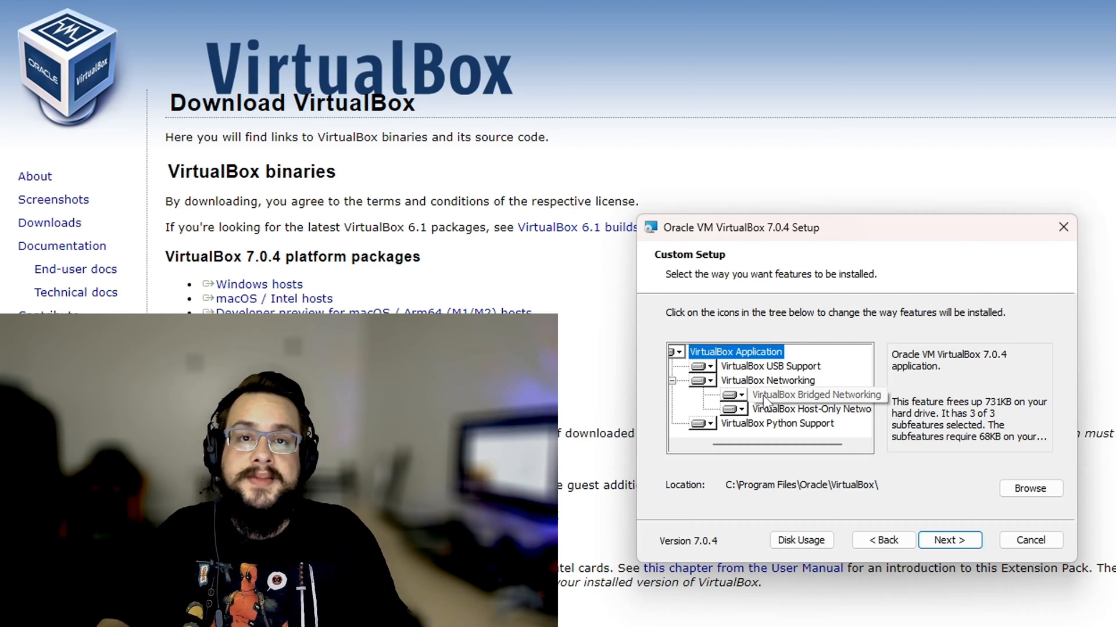
mouse_move(765, 419)
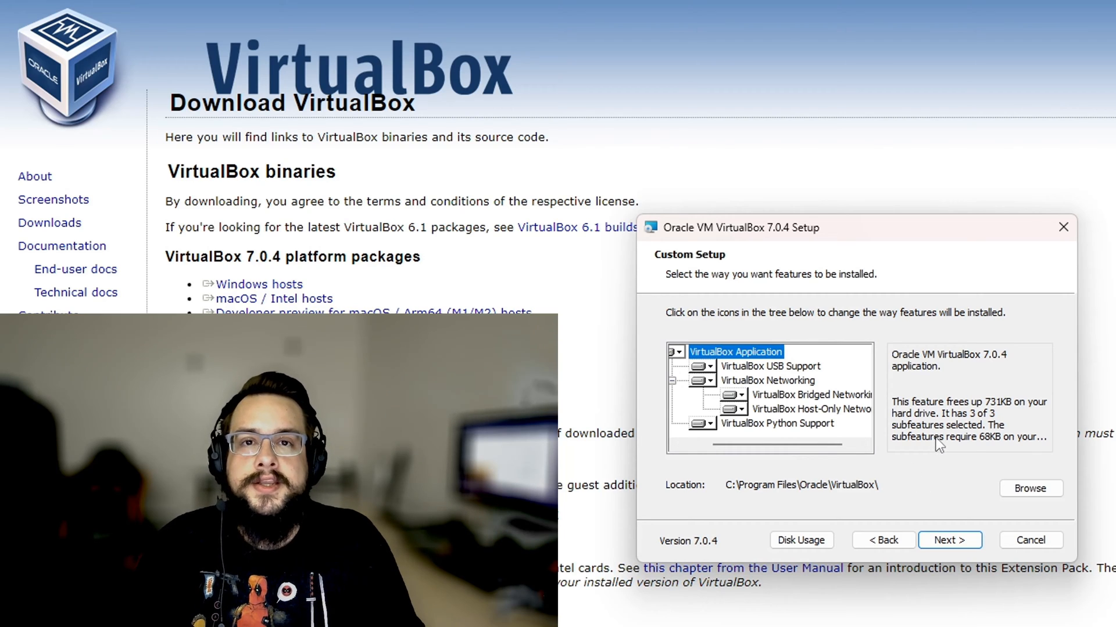
mouse_move(837, 412)
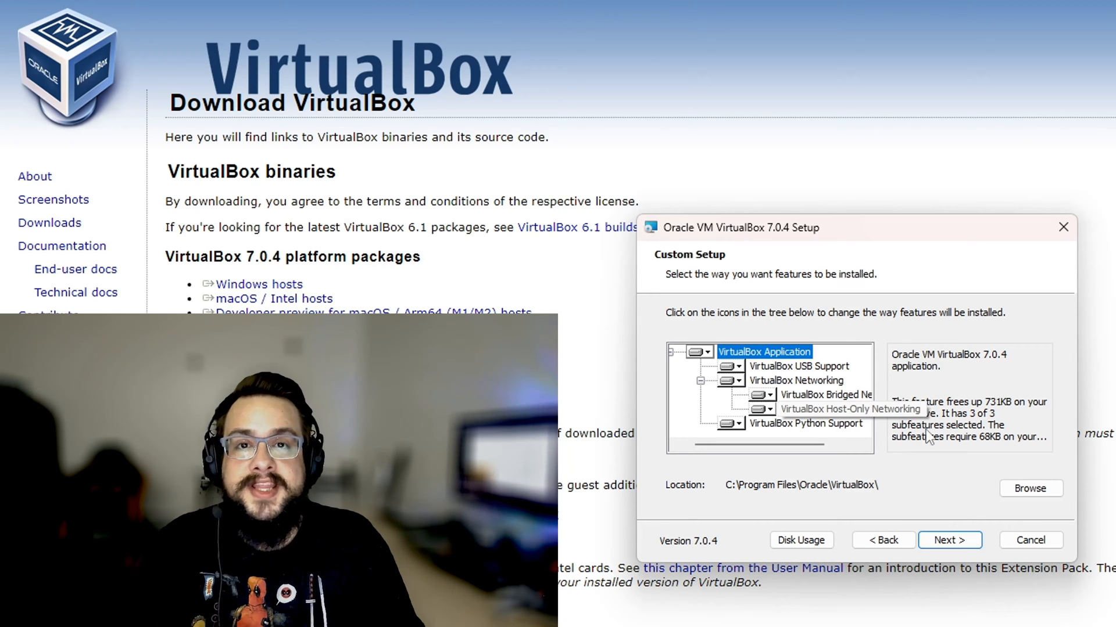
mouse_move(929, 506)
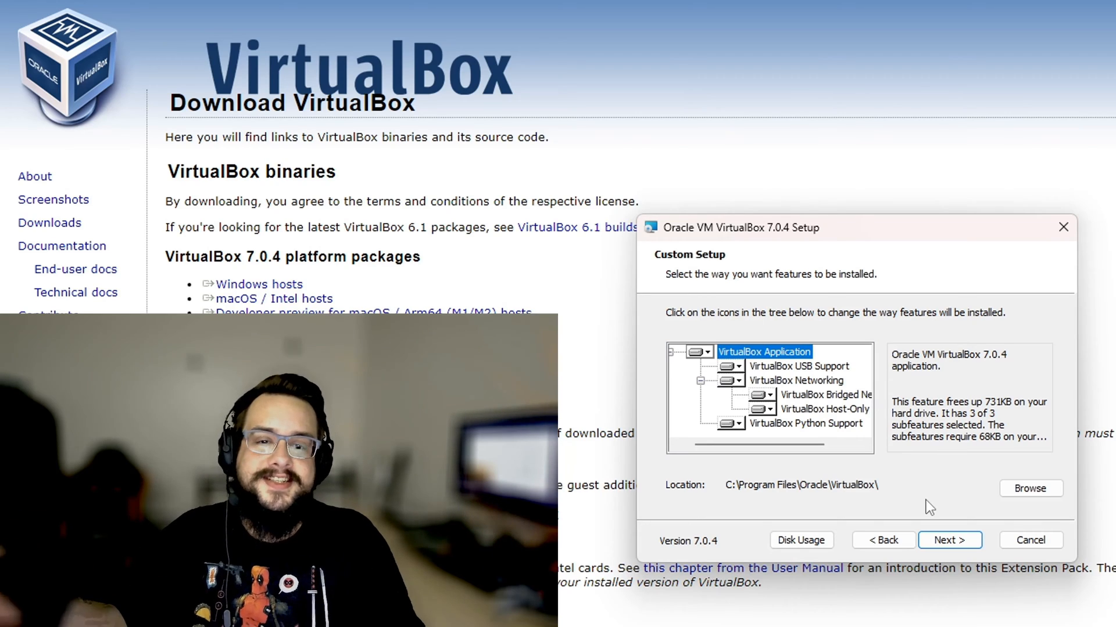
mouse_move(916, 482)
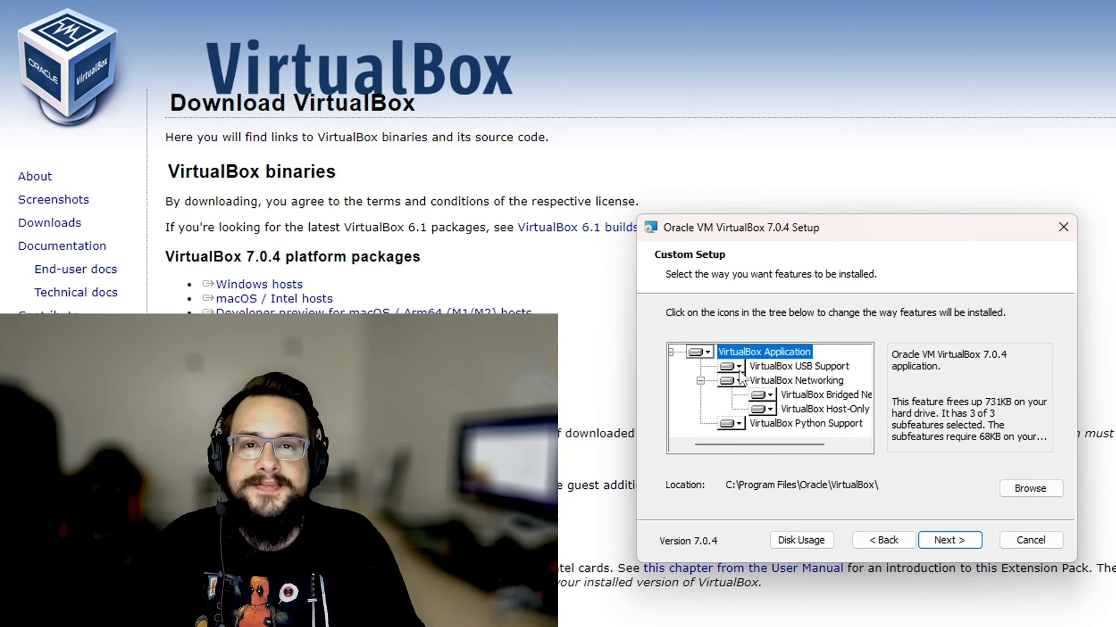
mouse_move(793, 441)
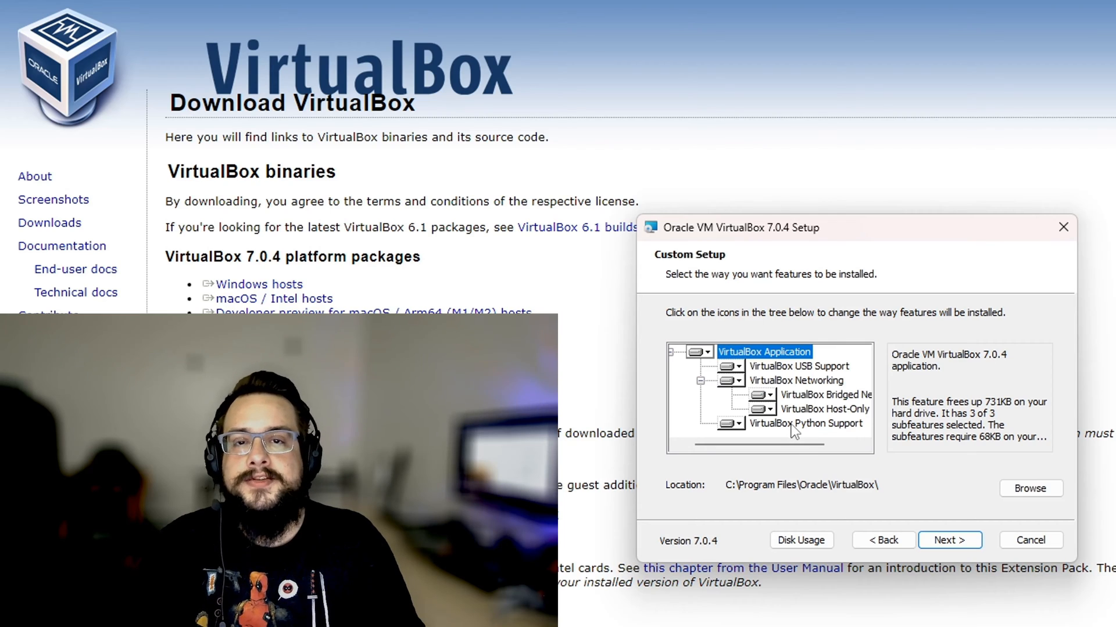
mouse_move(828, 386)
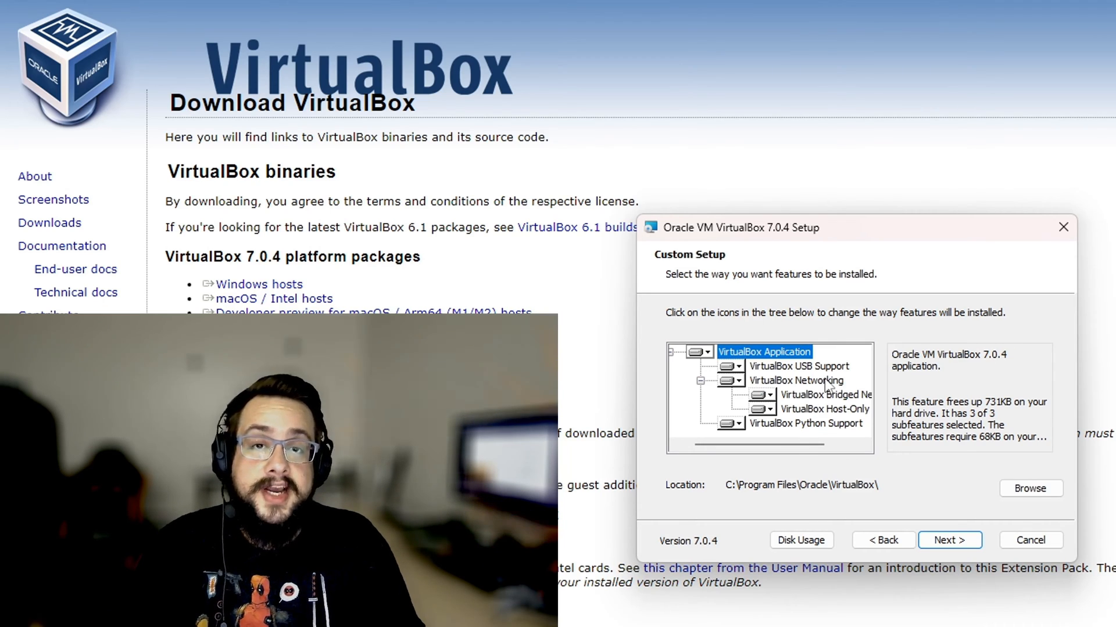
mouse_move(825, 395)
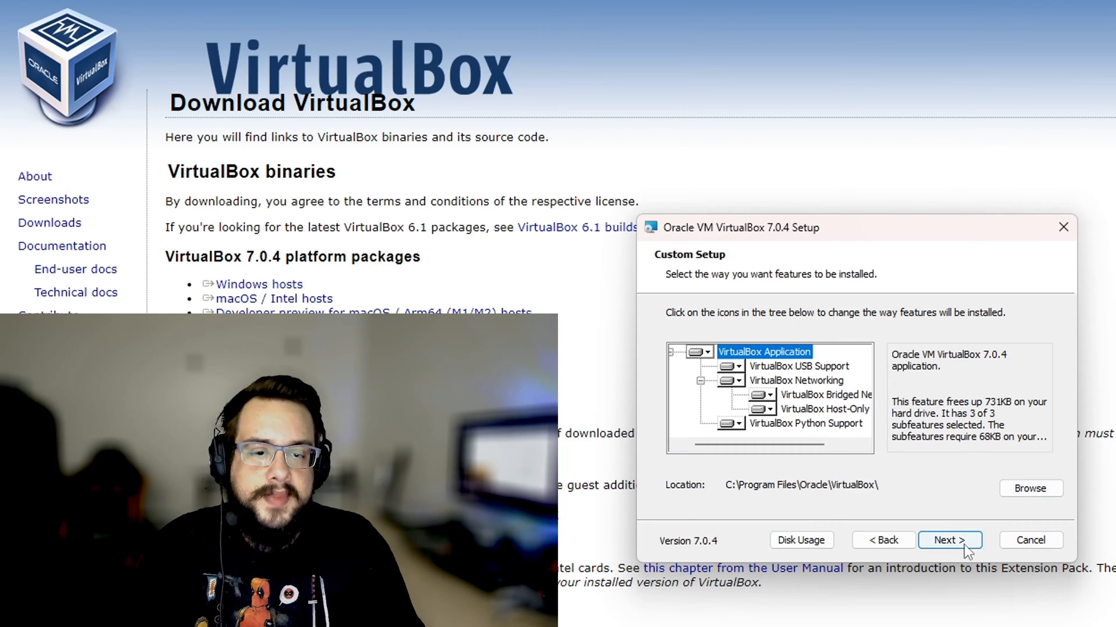
Step: Leave Custom Setup and accept the Network Interfaces and Missing Python Dependencies warnings
click(949, 540)
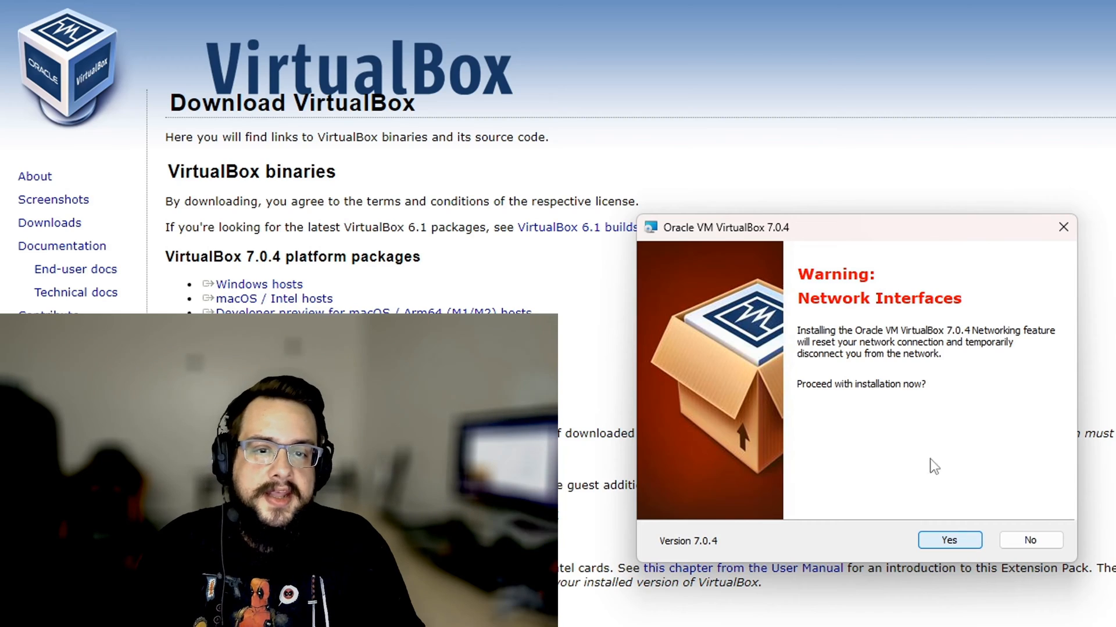
mouse_move(1088, 317)
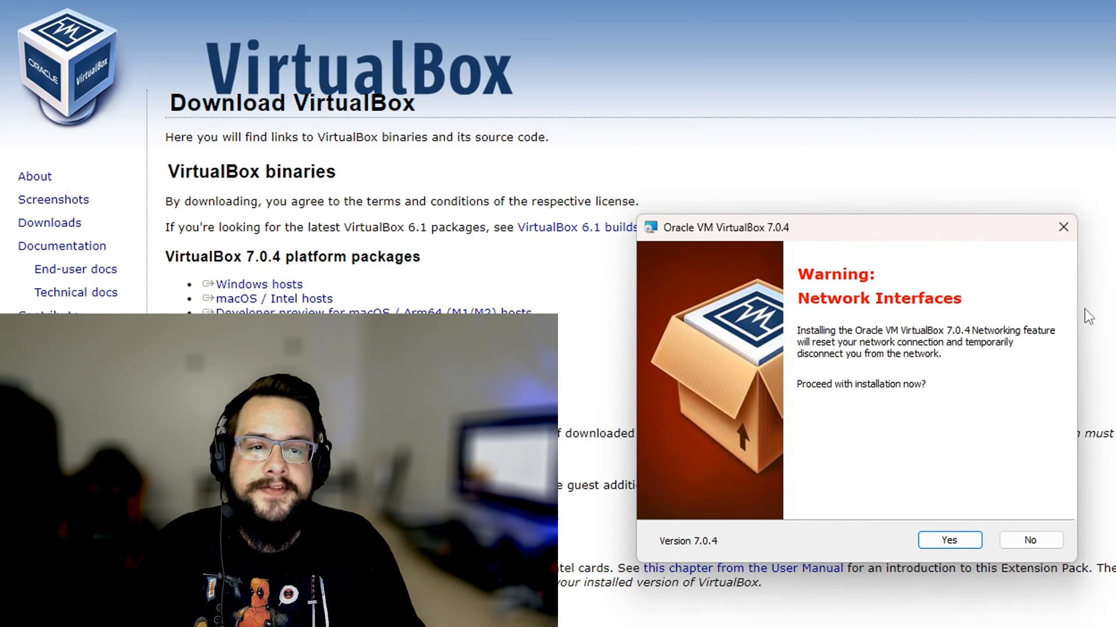
mouse_move(948, 423)
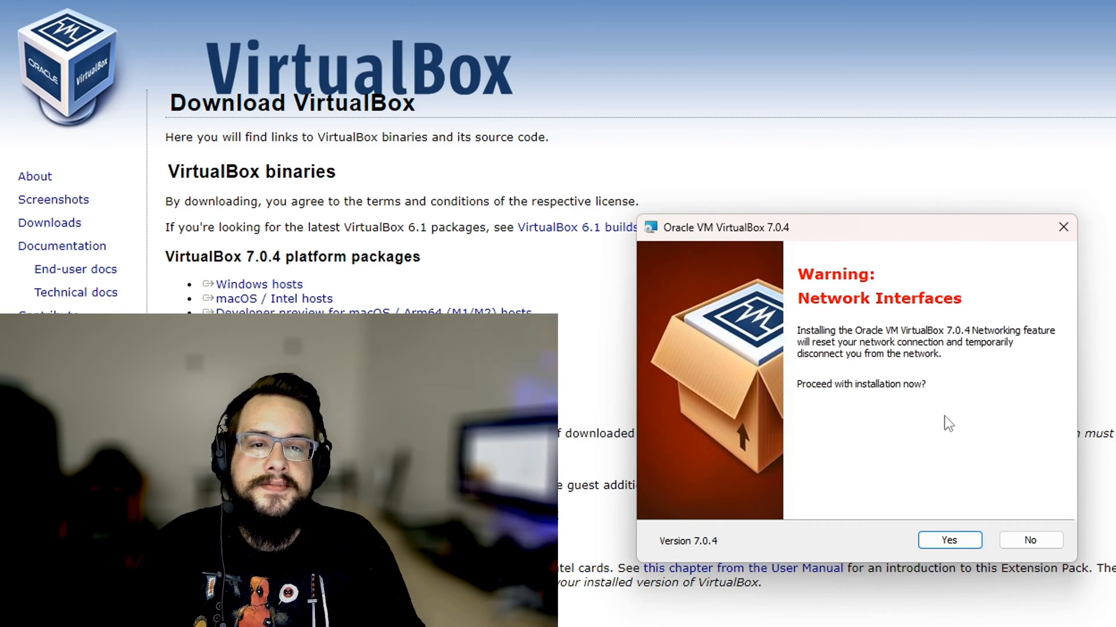
mouse_move(943, 432)
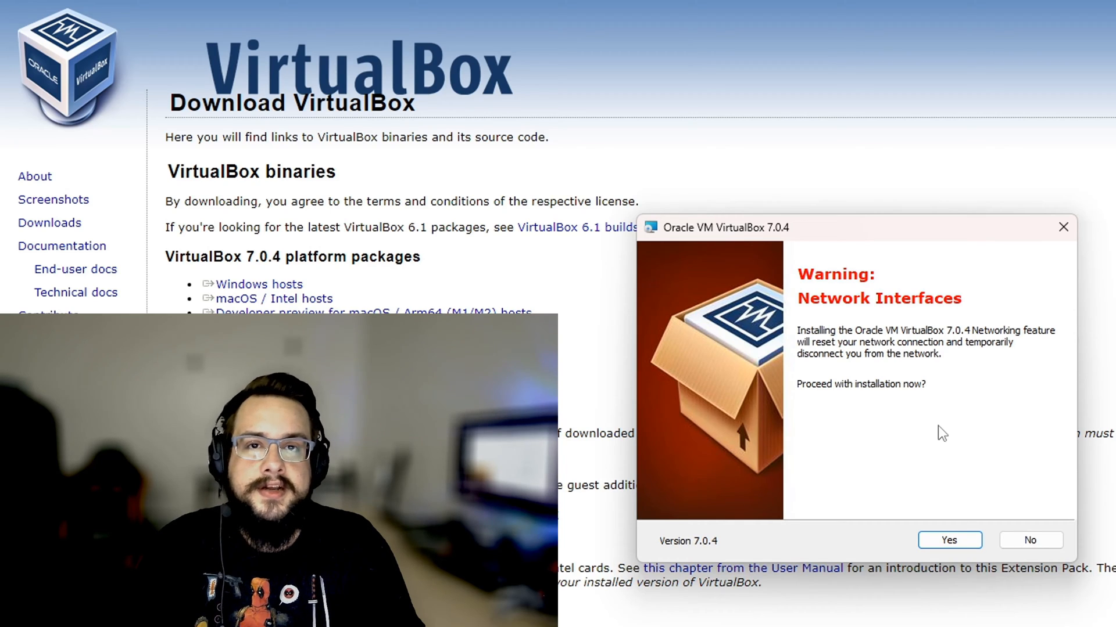
mouse_move(938, 439)
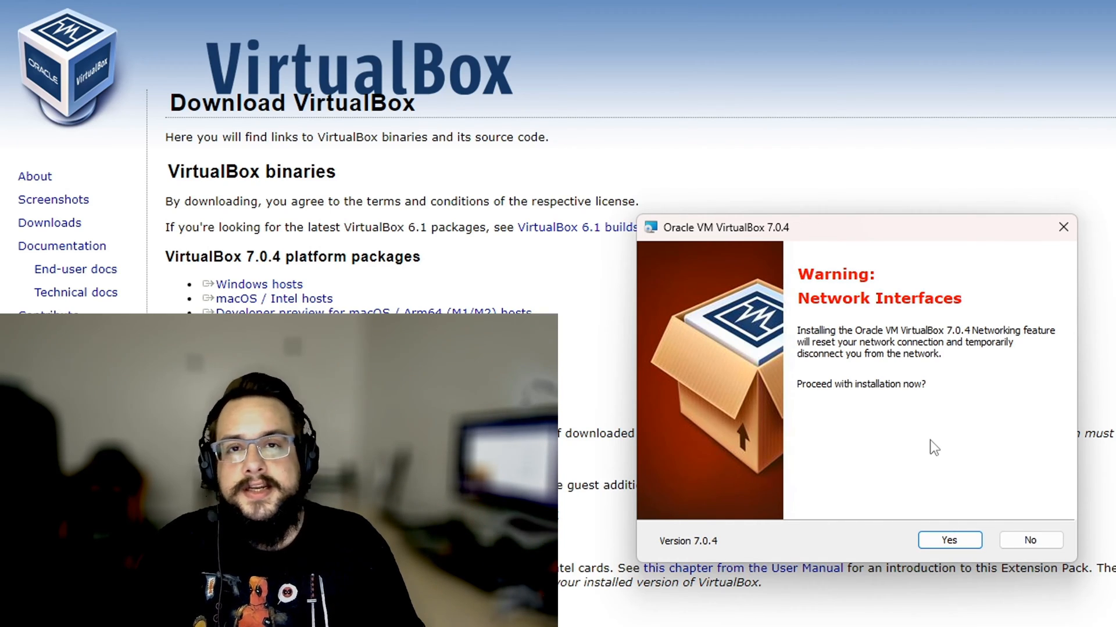
click(948, 540)
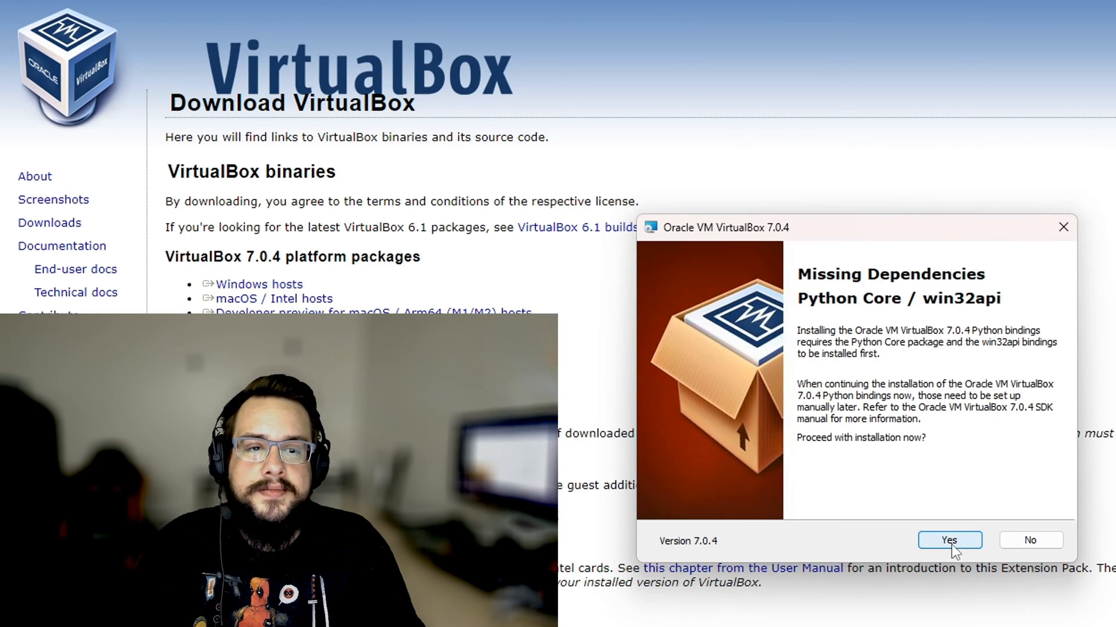
click(948, 540)
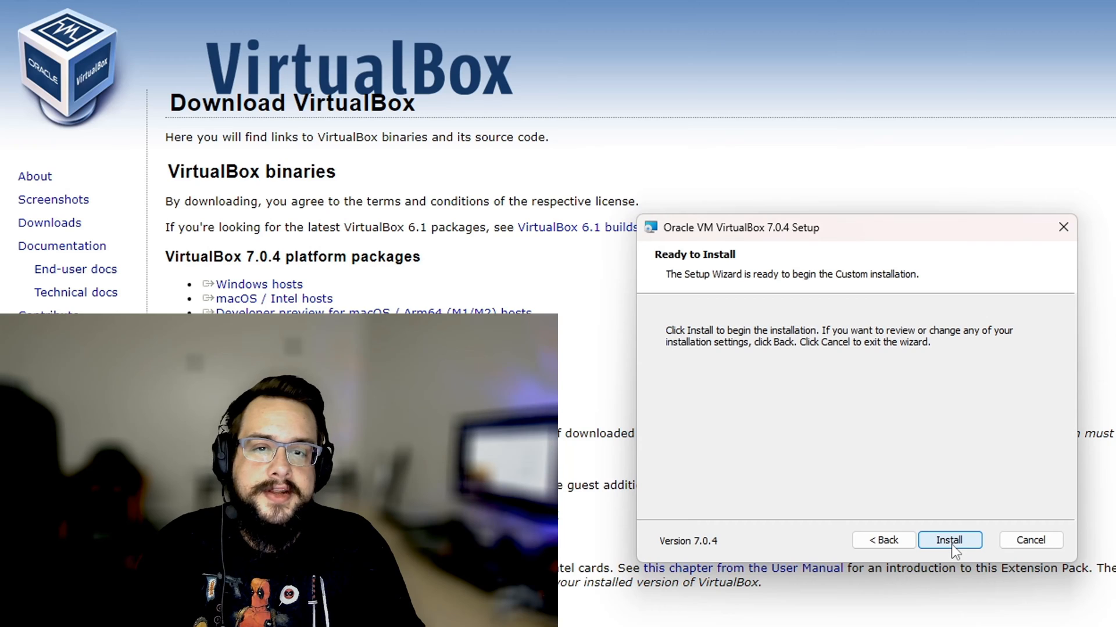
Step: Start installing VirtualBox 7.0.4 from the Ready to Install page
click(949, 540)
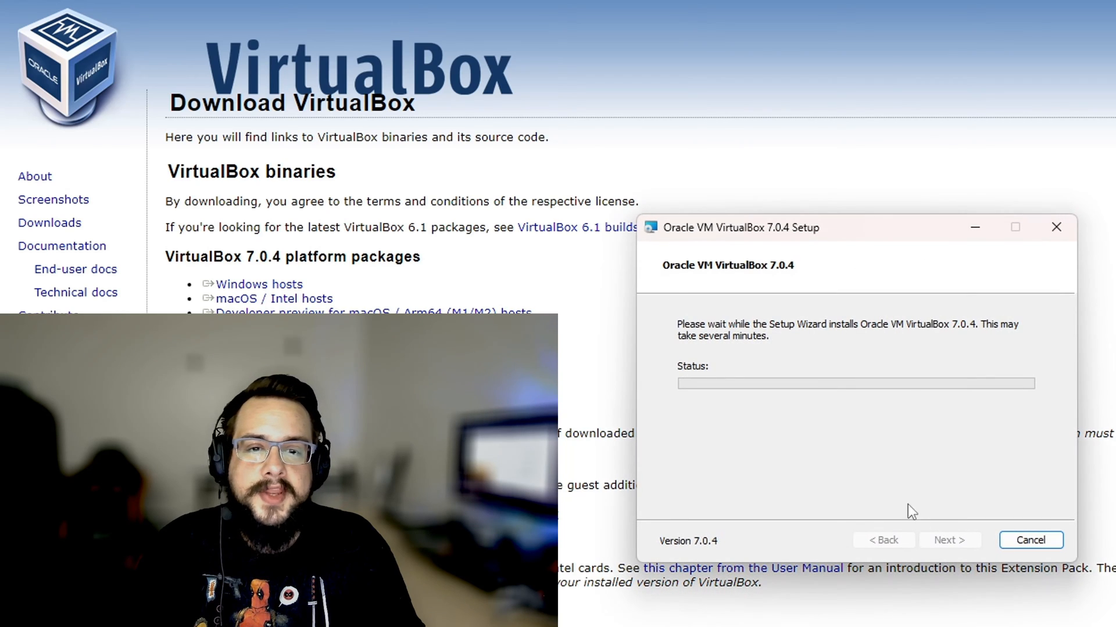
mouse_move(866, 431)
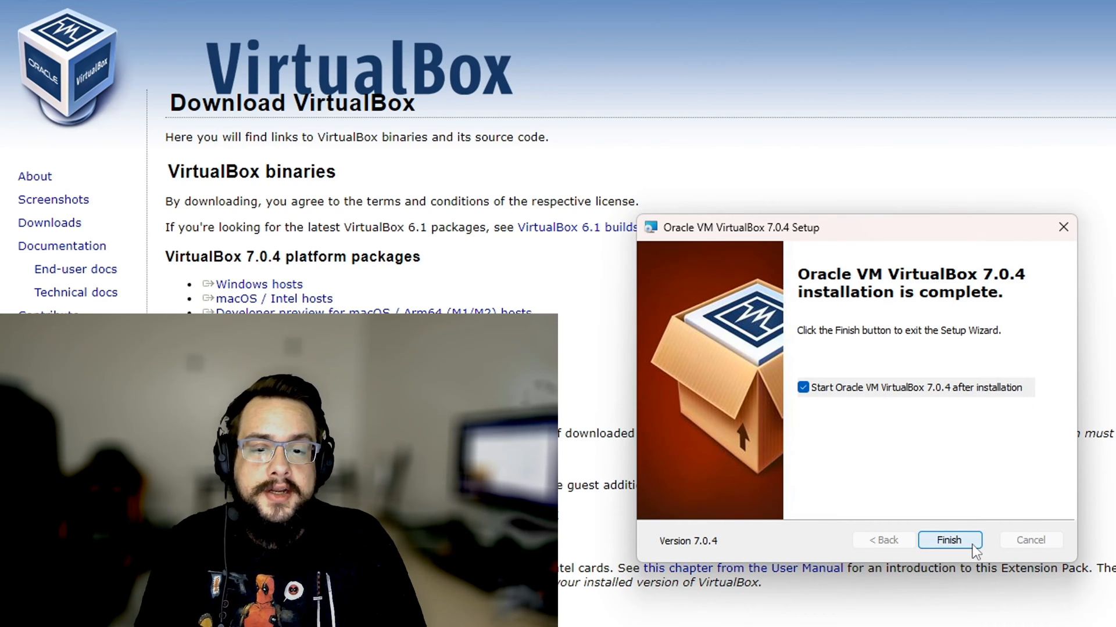
Step: Finish setup to launch VirtualBox Manager, view SteamOS VM details, then return to Tools
click(949, 540)
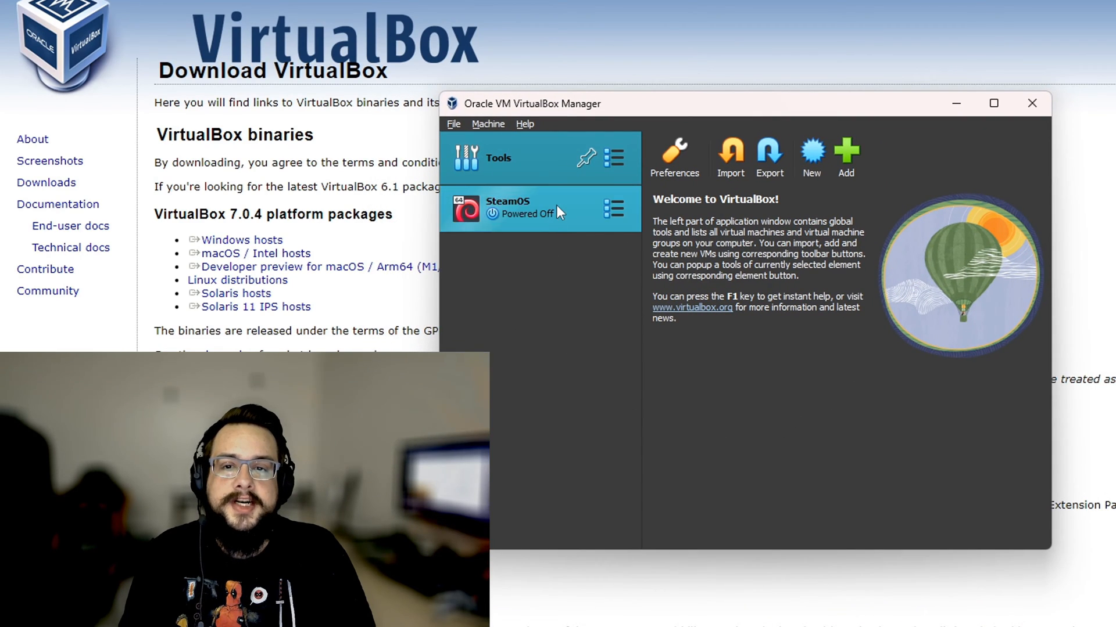
click(507, 208)
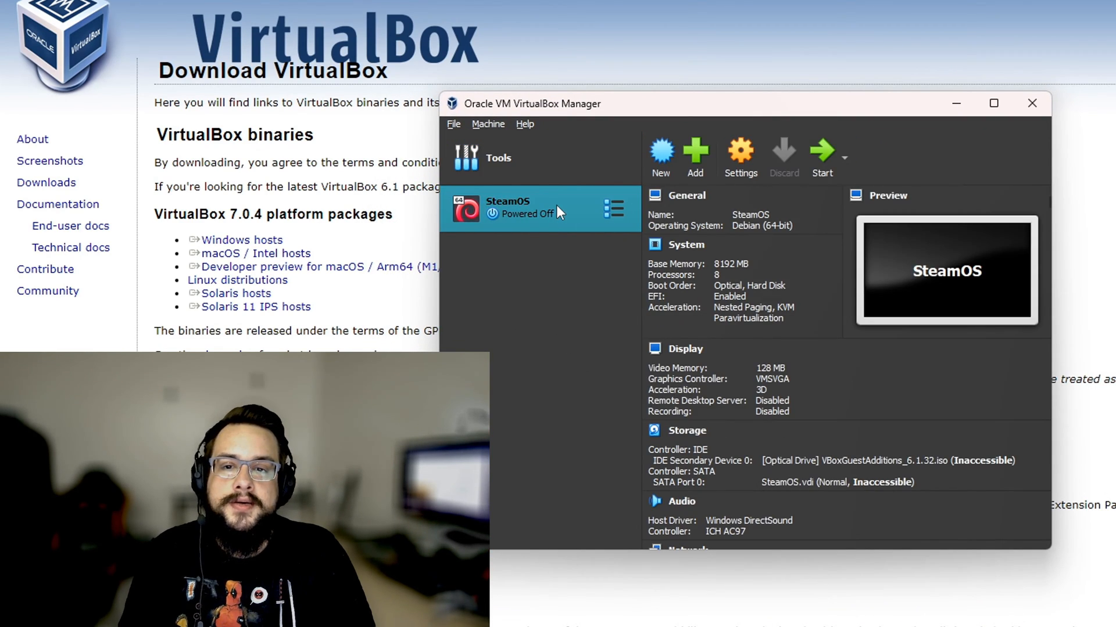
mouse_move(549, 201)
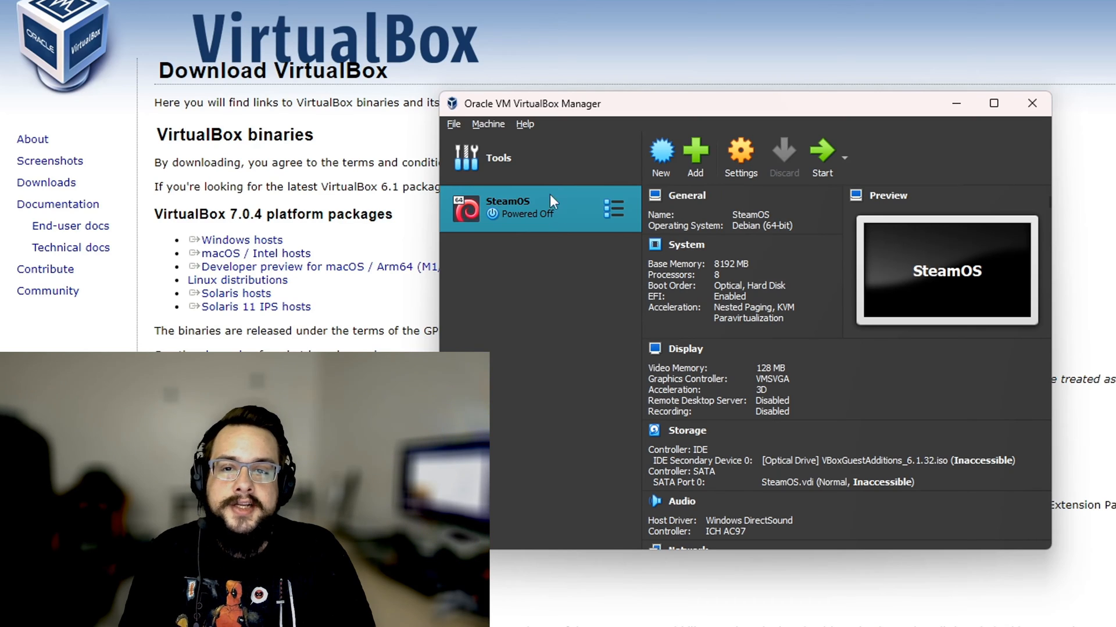
mouse_move(532, 247)
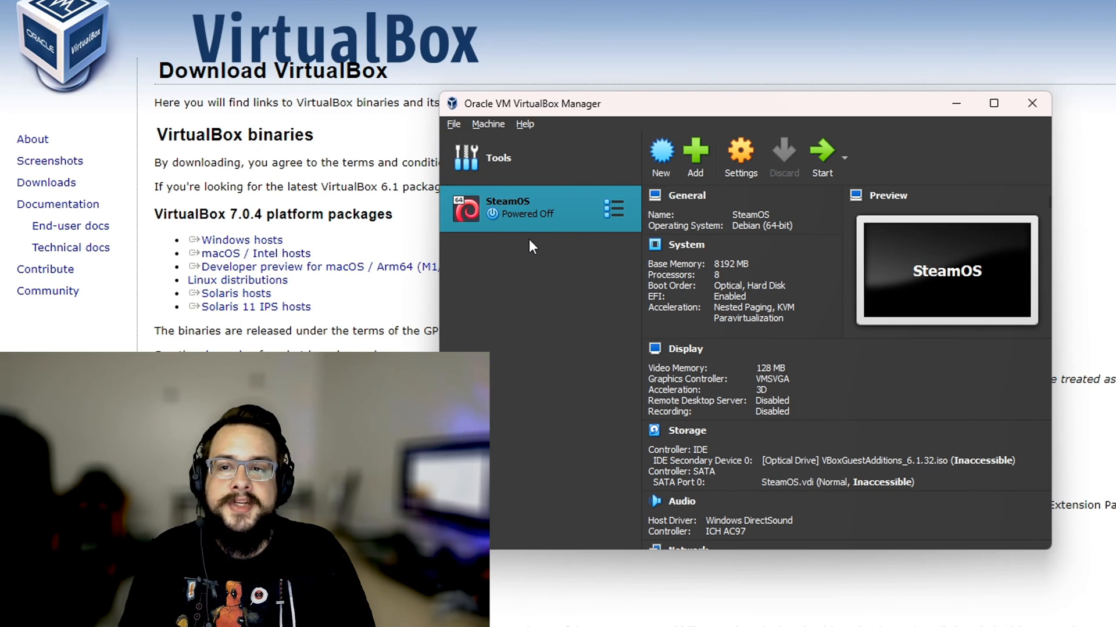
click(498, 157)
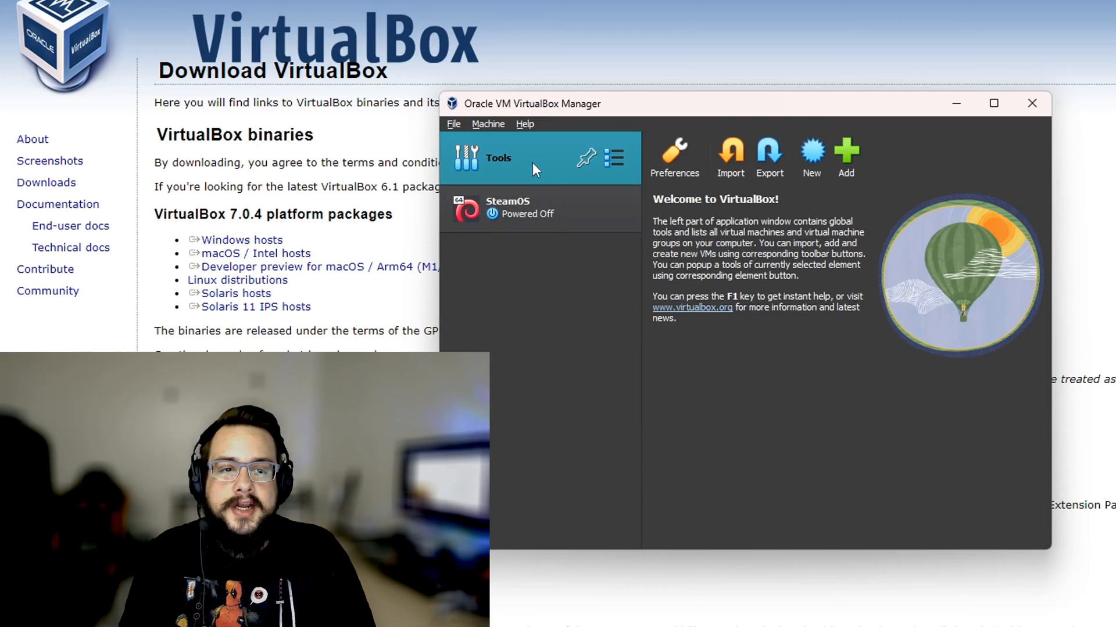
mouse_move(602, 112)
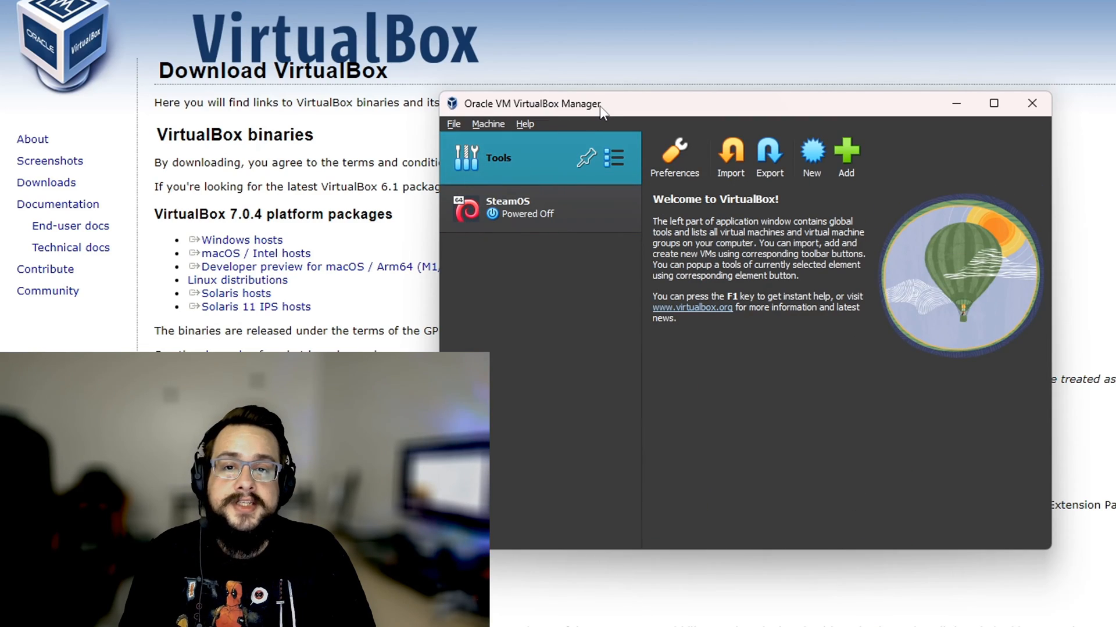